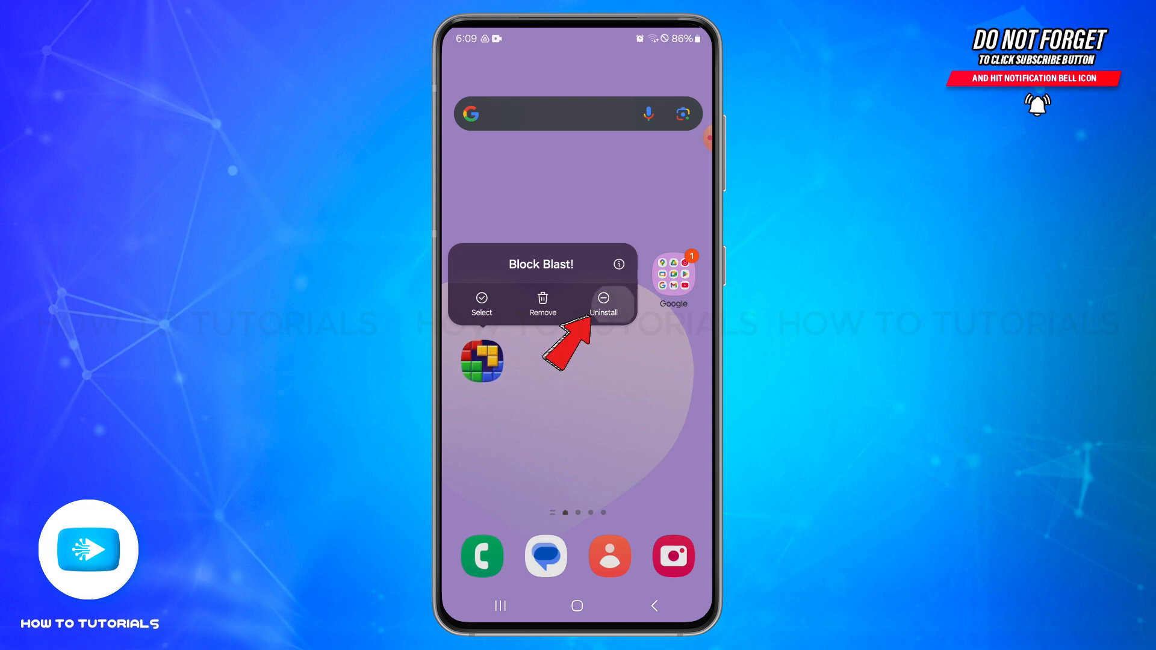
# - Uninstall Block Blast! from its home-screen icon and confirm the prompt with OK
pyautogui.click(603, 302)
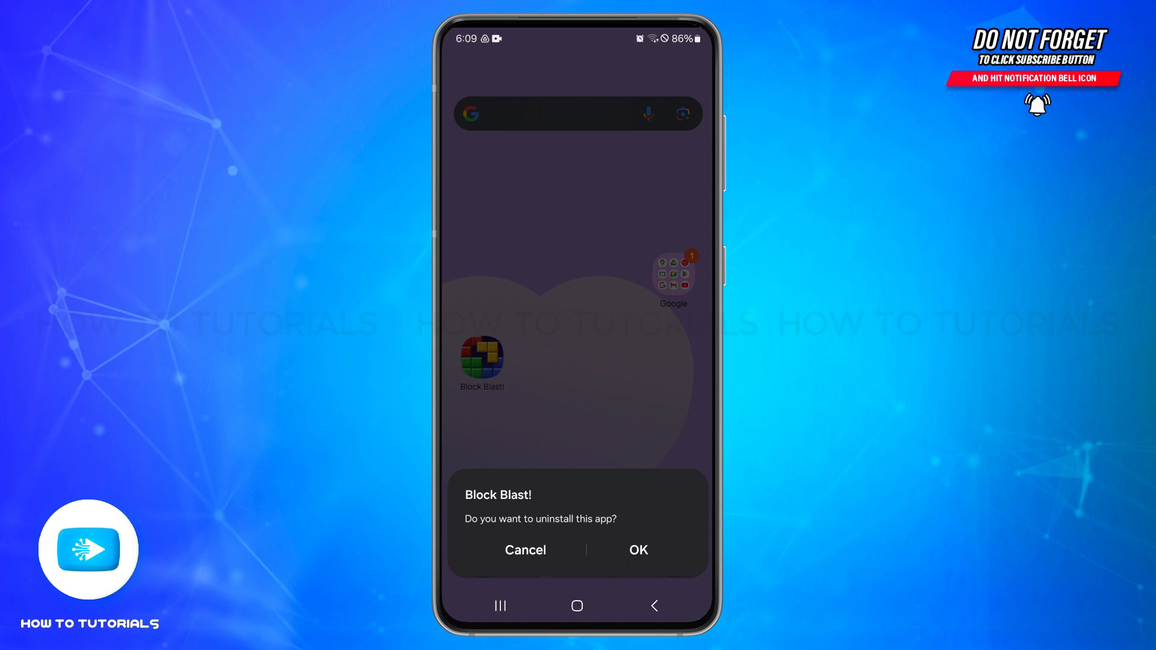
pyautogui.click(525, 550)
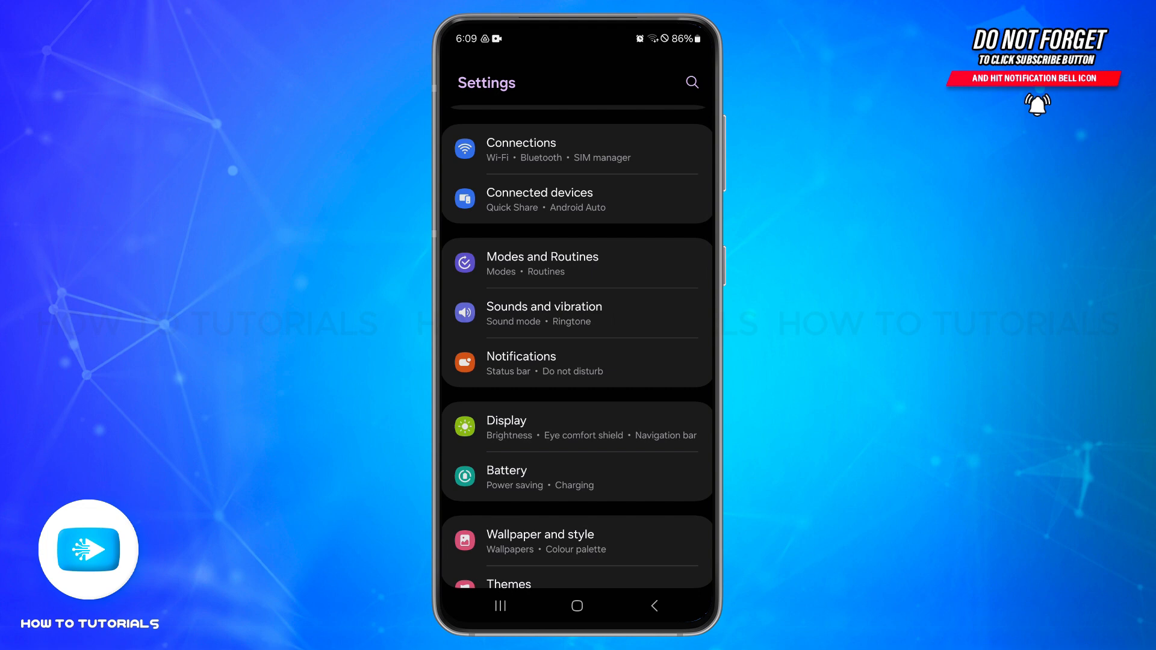
# - Reach the Block Blast! App info page through Settings > Apps
pyautogui.scroll(-3)
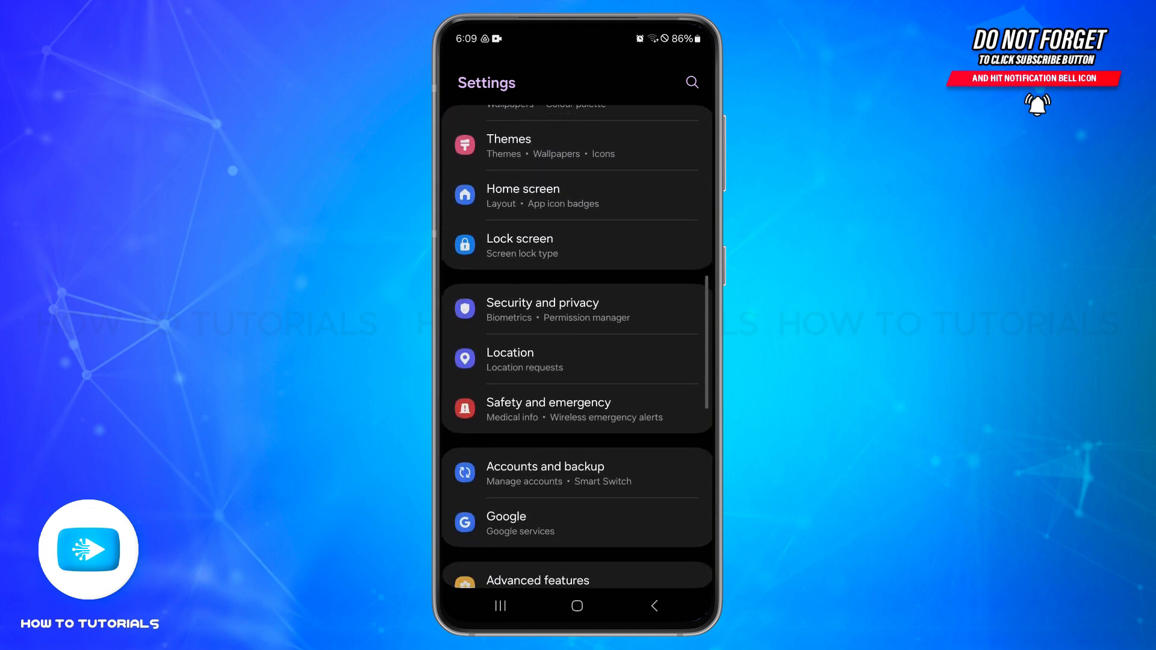
pyautogui.scroll(-3)
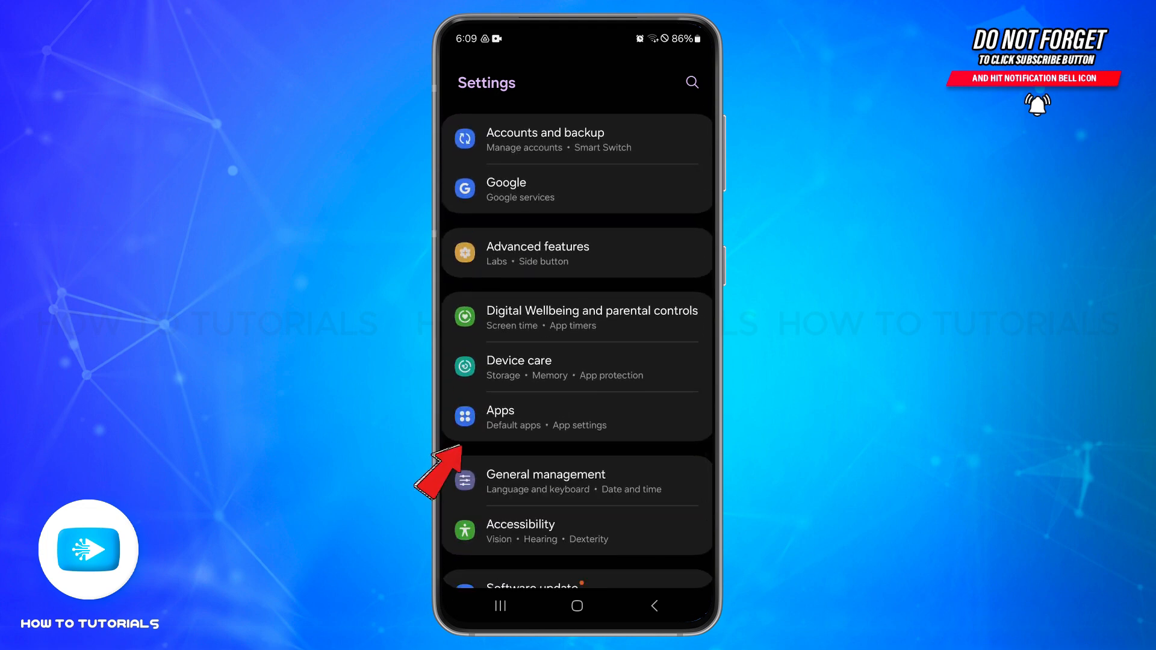
pyautogui.click(575, 417)
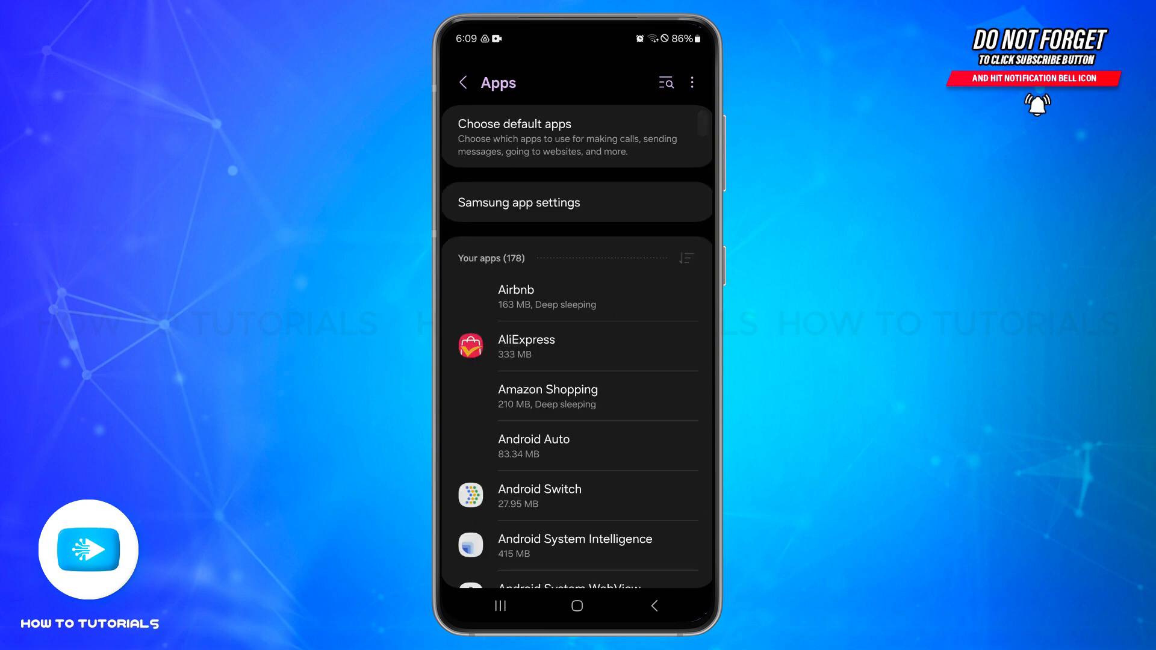
pyautogui.scroll(-3)
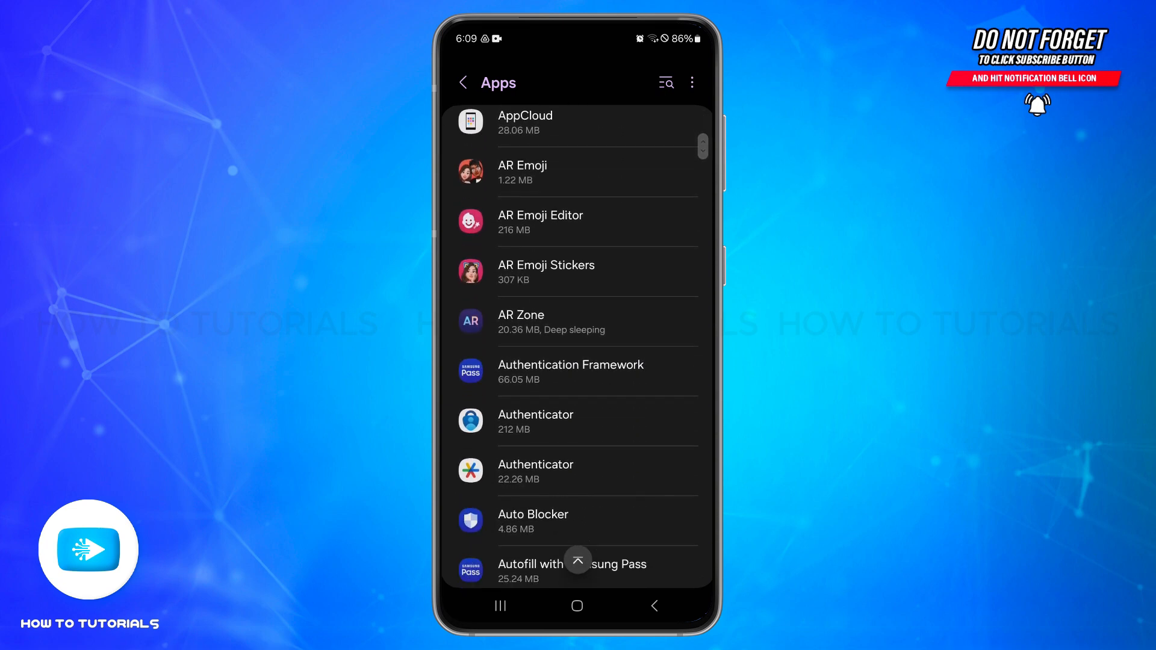
pyautogui.scroll(-3)
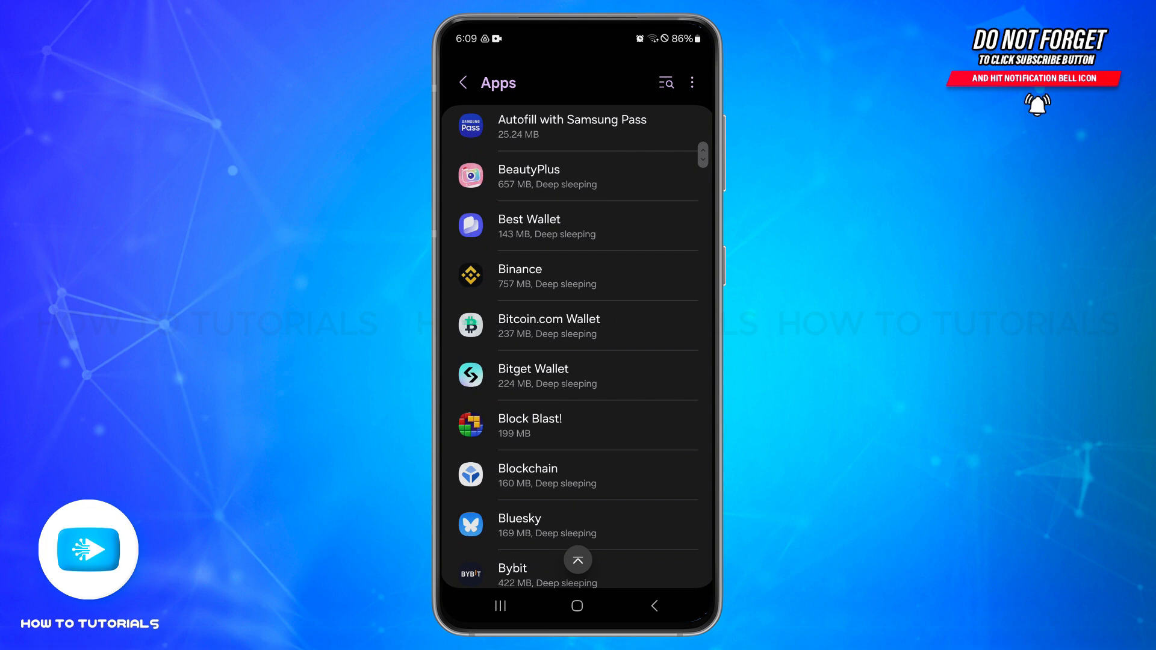
pyautogui.click(529, 425)
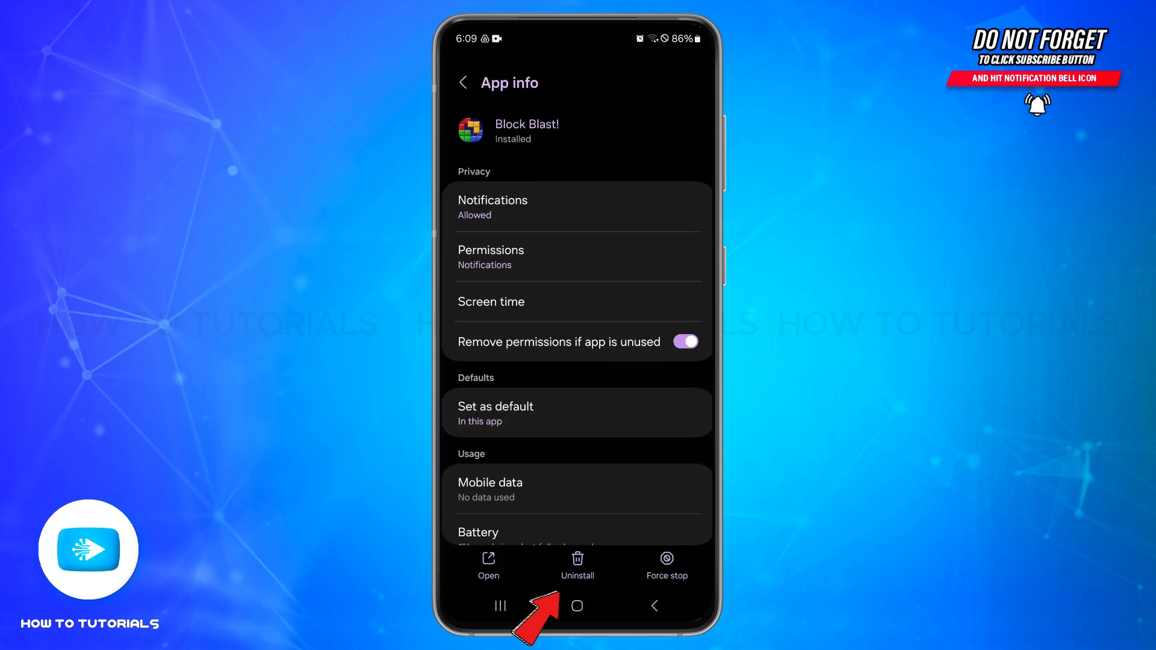
# - Uninstall Block Blast! from its App info page and confirm with OK
pyautogui.click(577, 566)
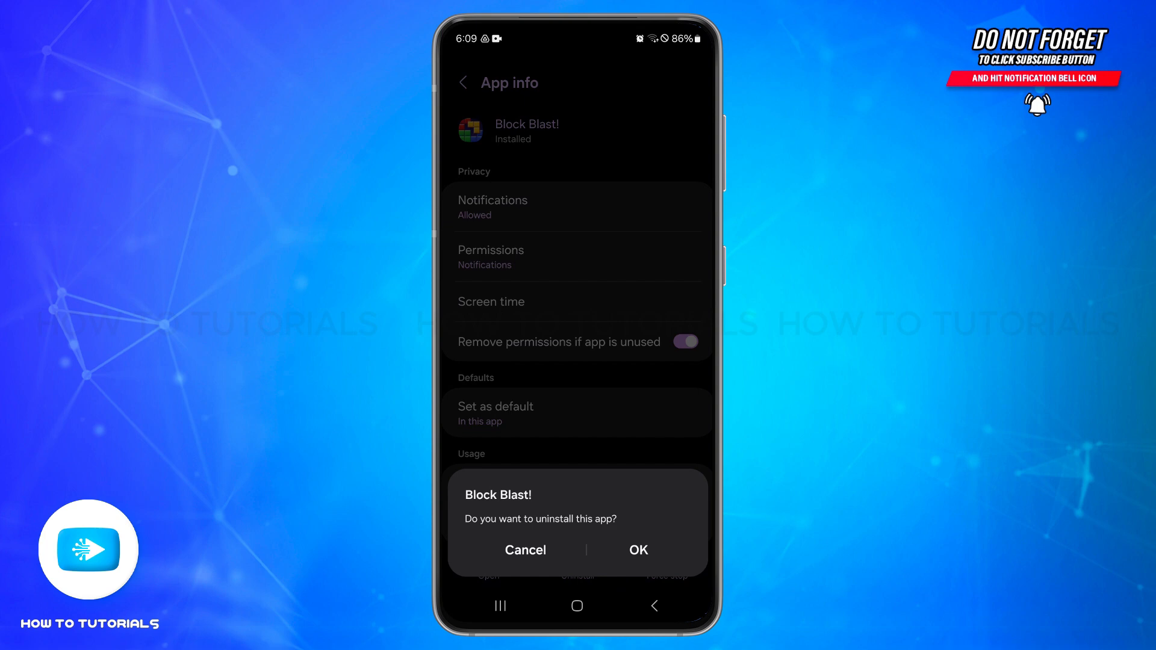
pyautogui.click(637, 550)
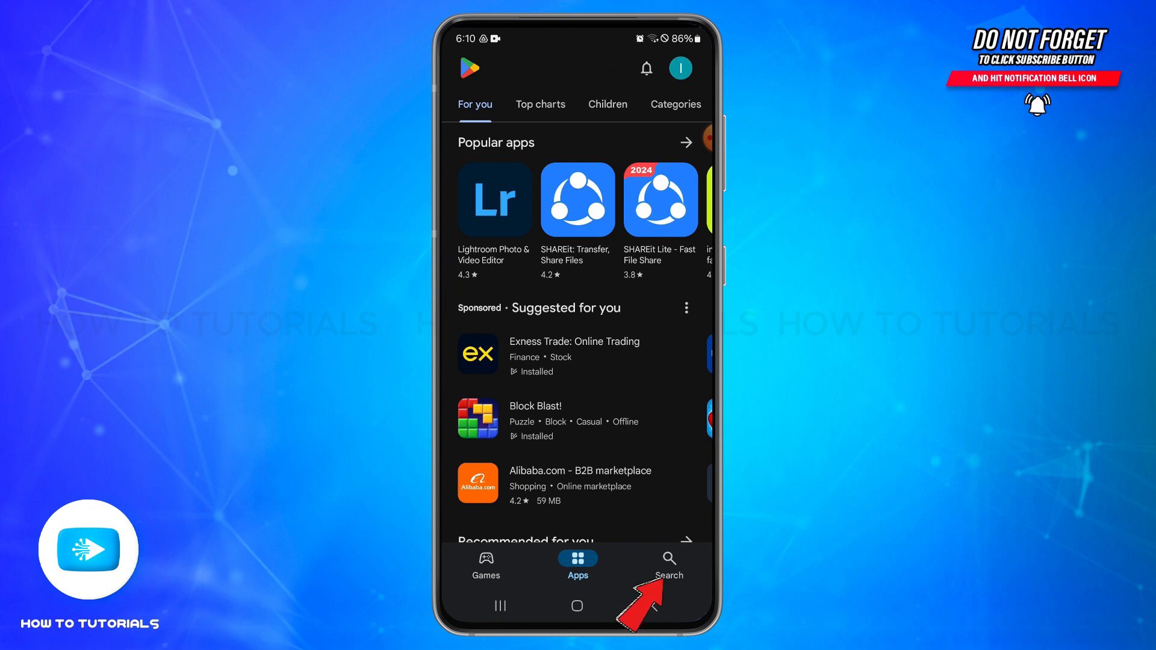
# - Search Play Store for Block Blast! and start uninstalling it from its store page
pyautogui.click(668, 564)
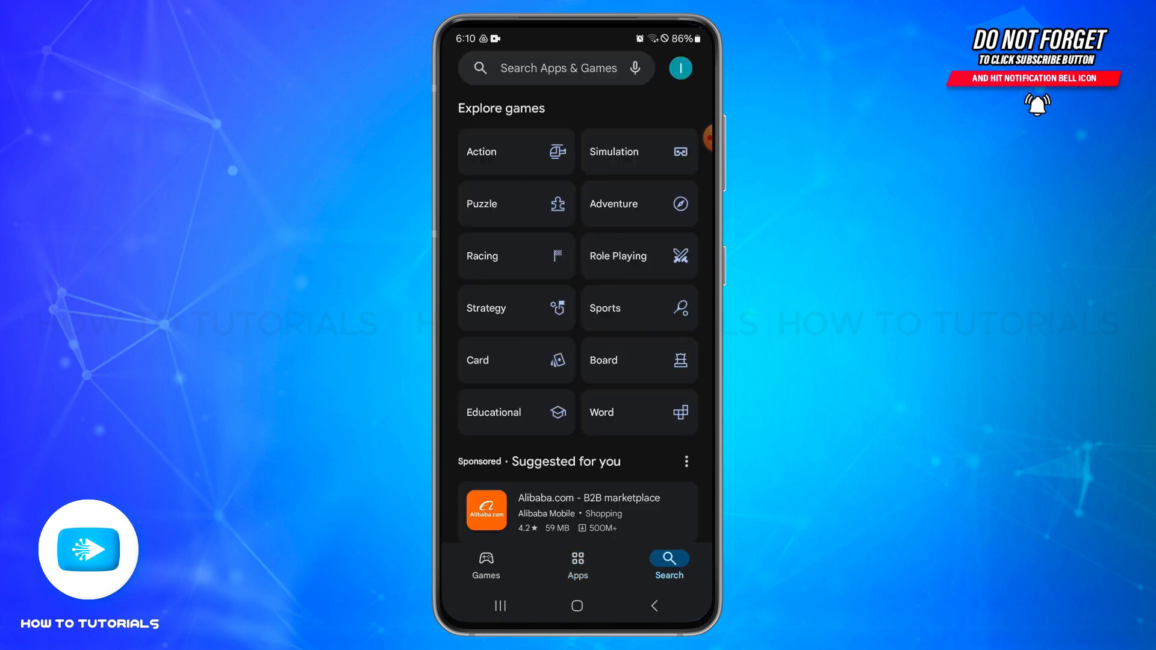
pyautogui.write('b')
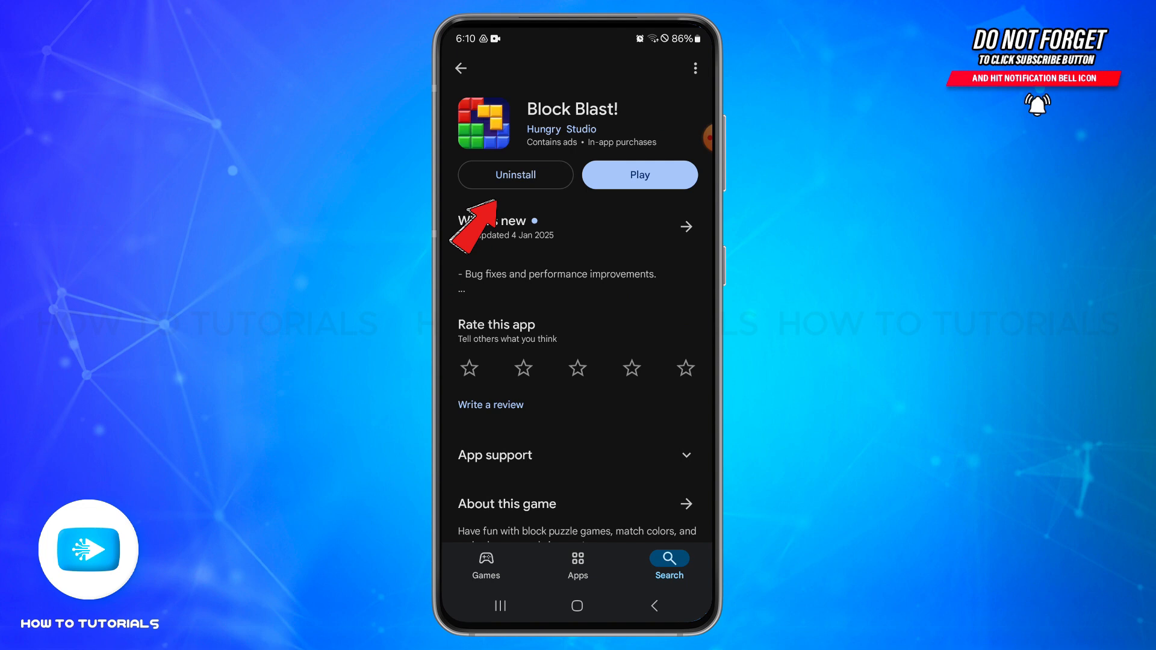
pyautogui.click(514, 175)
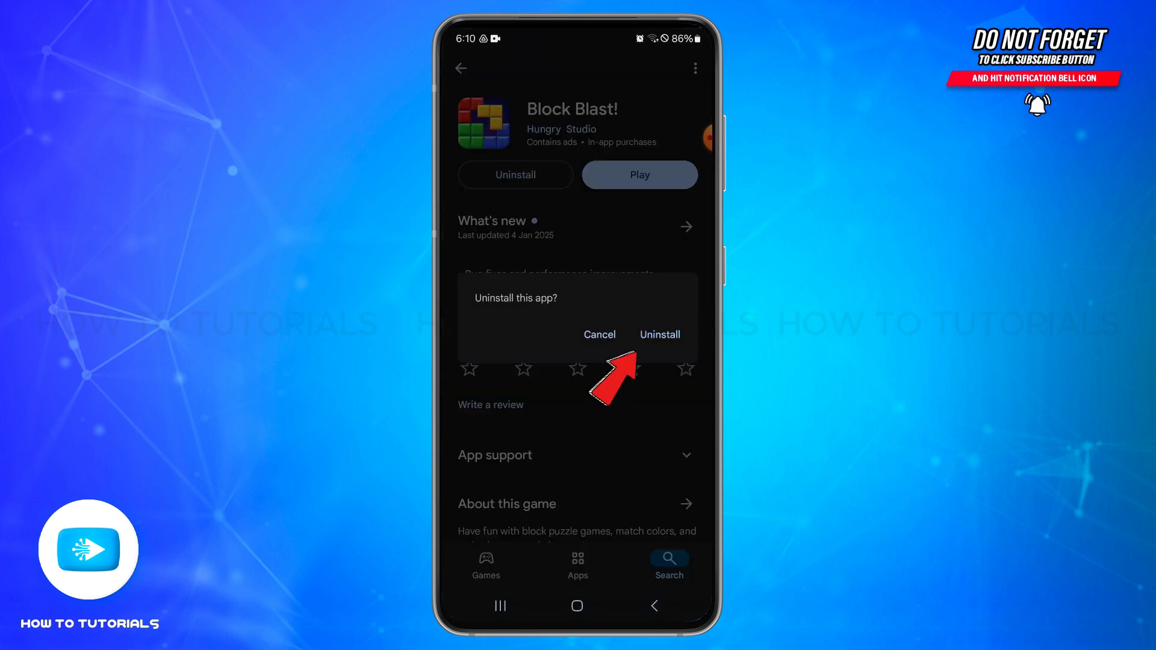